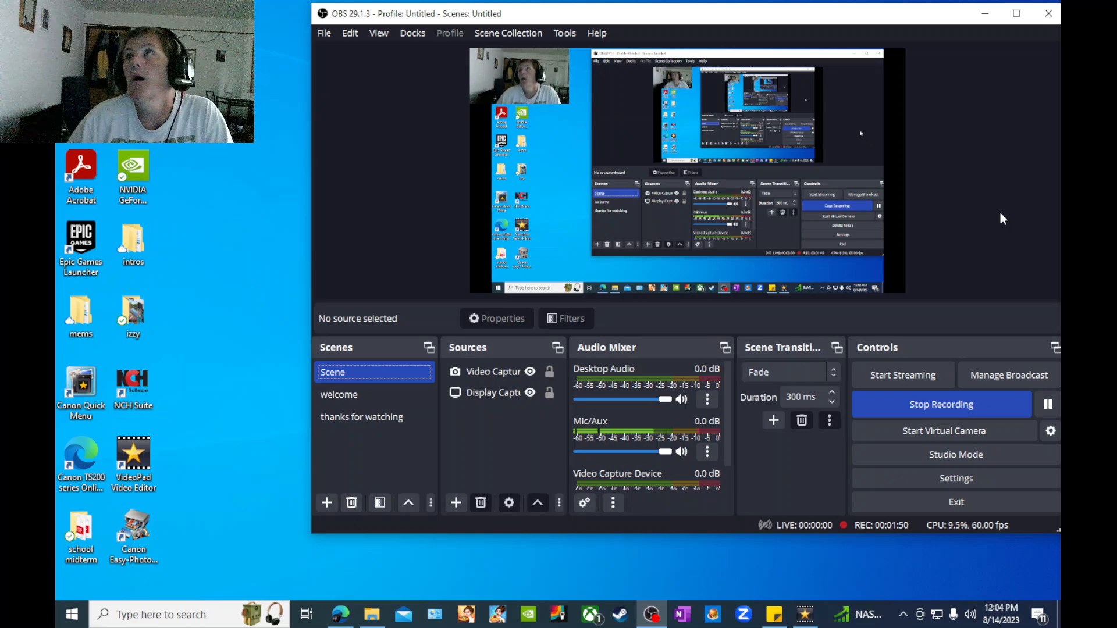
mouse_move(1011, 217)
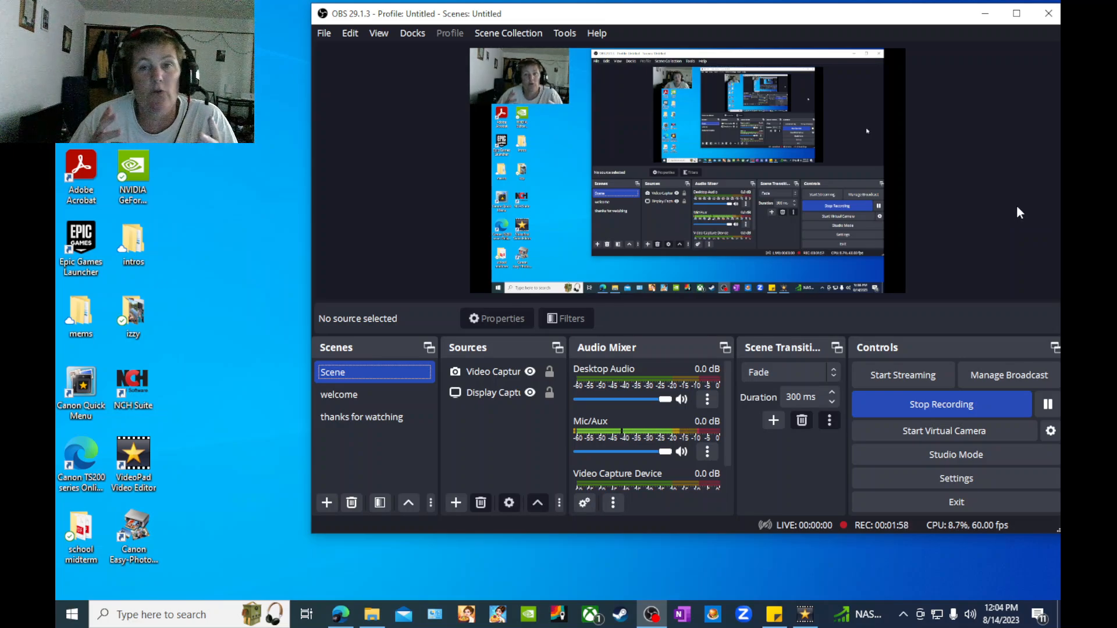
mouse_move(1047, 195)
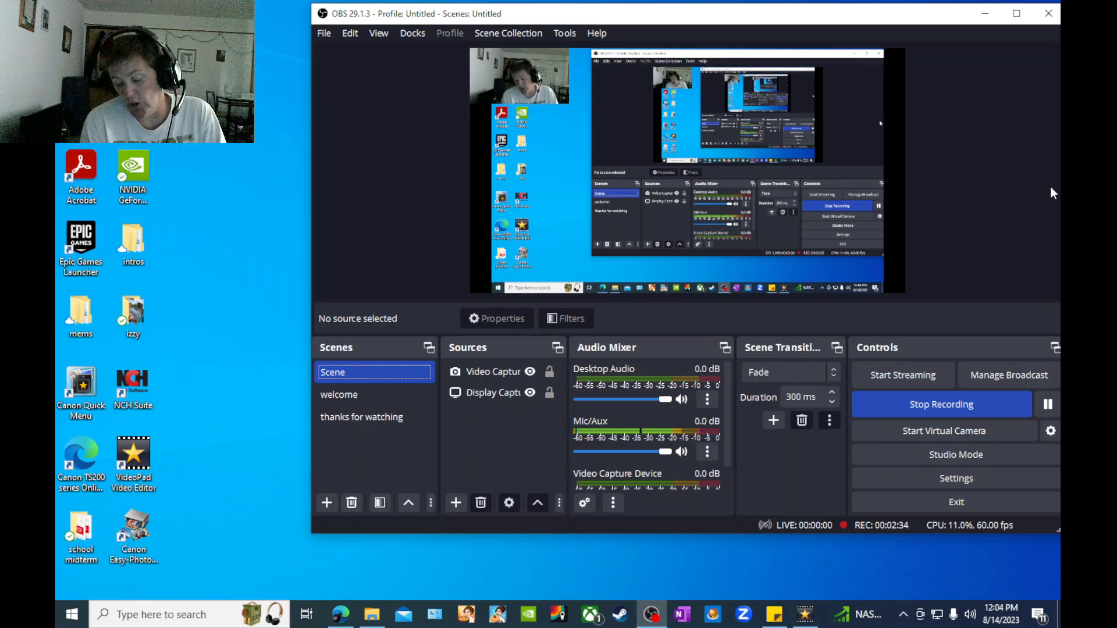
mouse_move(1061, 186)
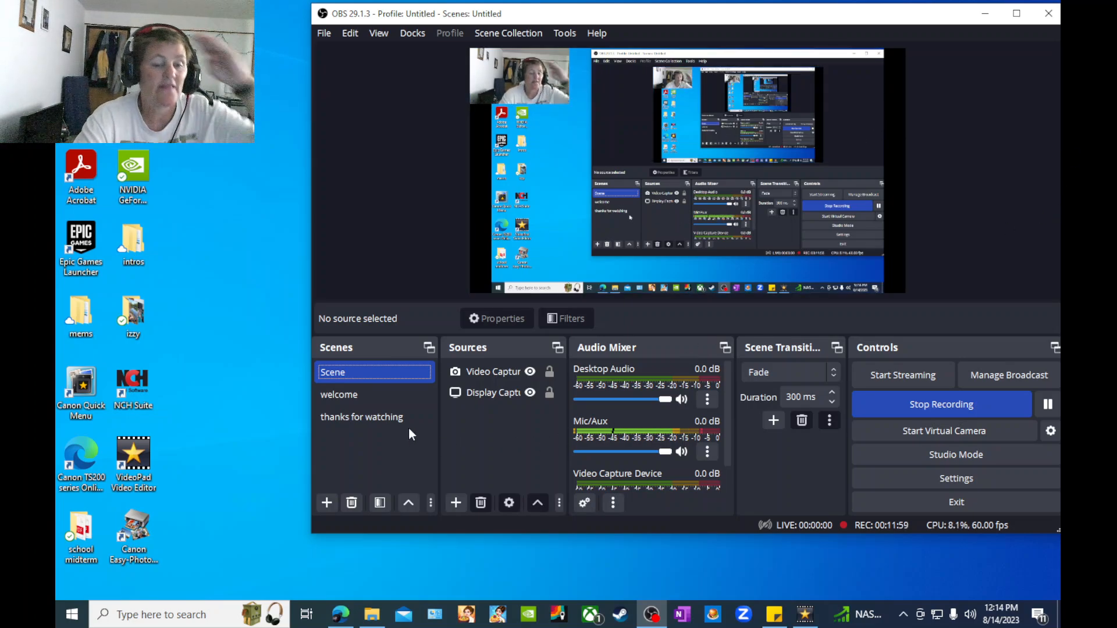
Make the 'thanks for watching' scene active in the Scenes dock while recording.
click(361, 416)
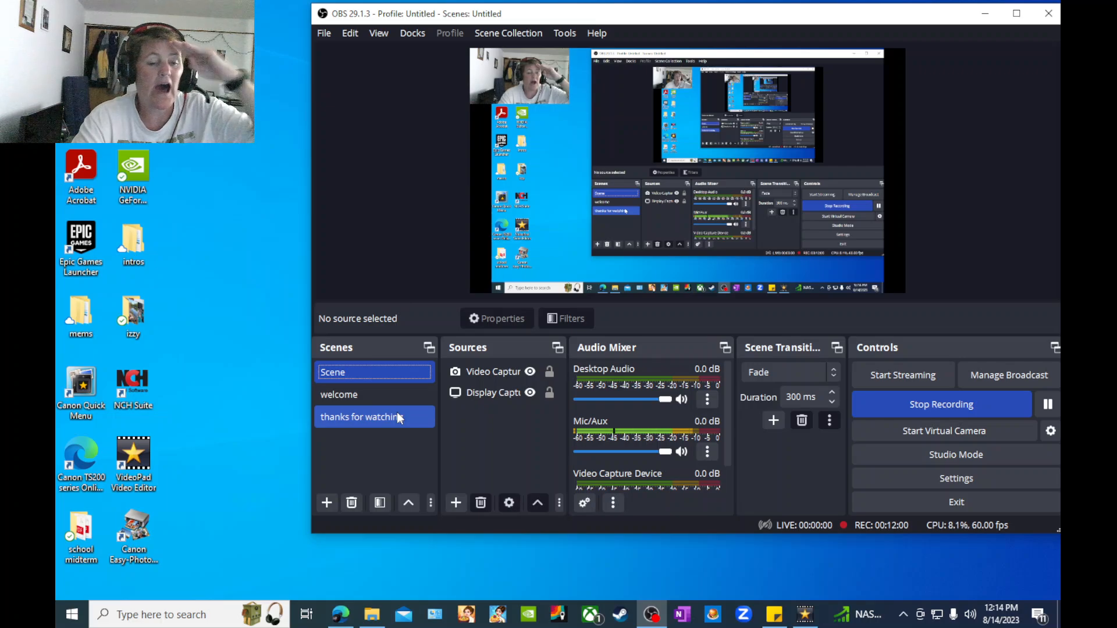